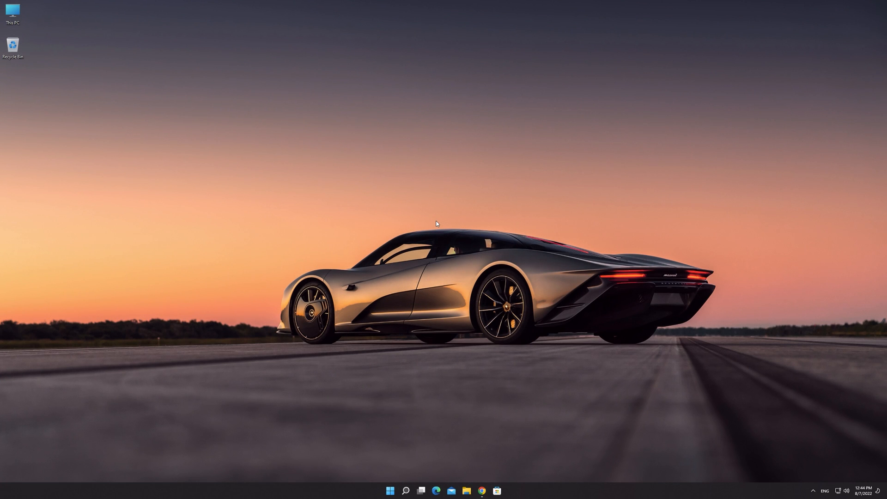
Launch Chrome from the taskbar to reach the Google homepage.
left_click(481, 491)
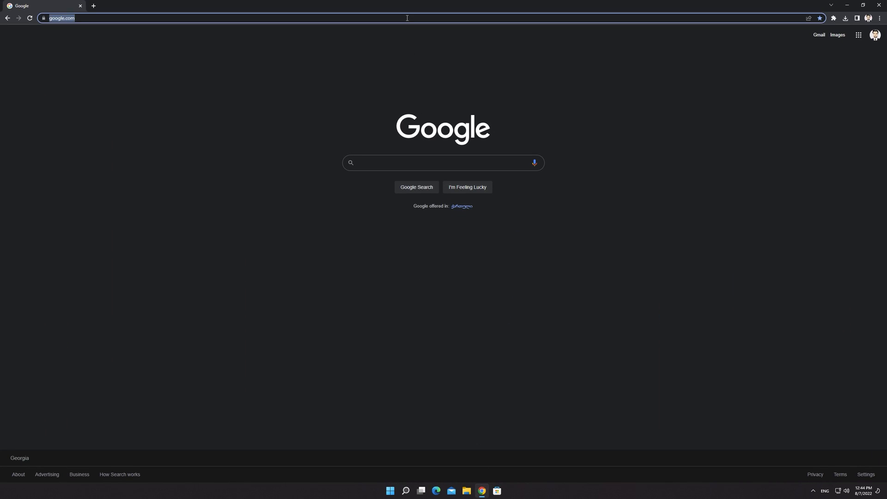
On msi.com, search 'B660M Mort' and pick the MAG B660M MORTAR WIFI DDR4 suggestion.
type("msi.com/index.php")
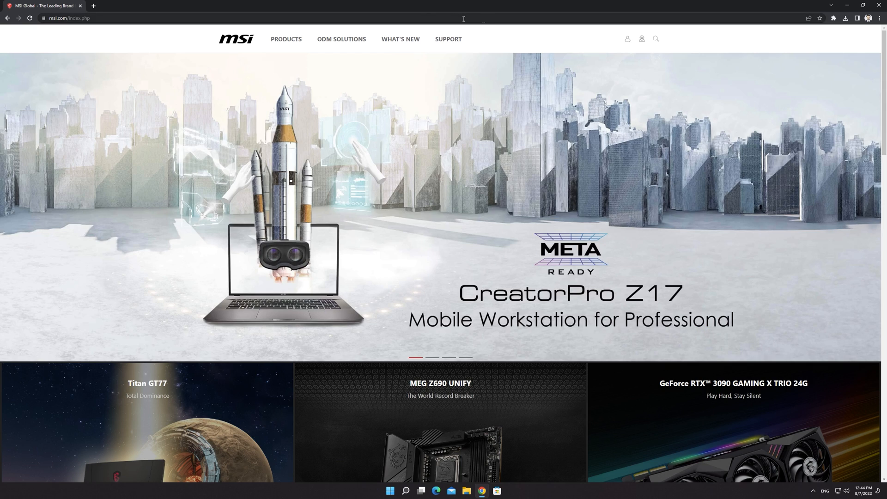
left_click(655, 39)
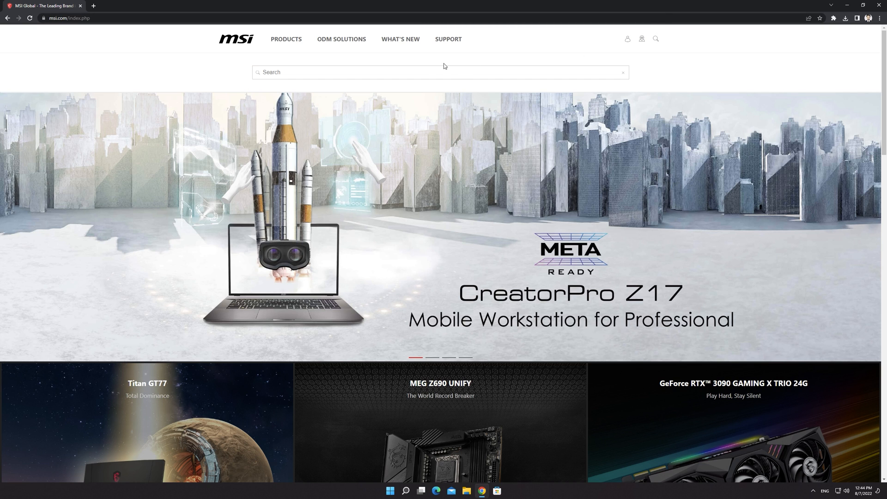
type("B660M Mortar WIFI")
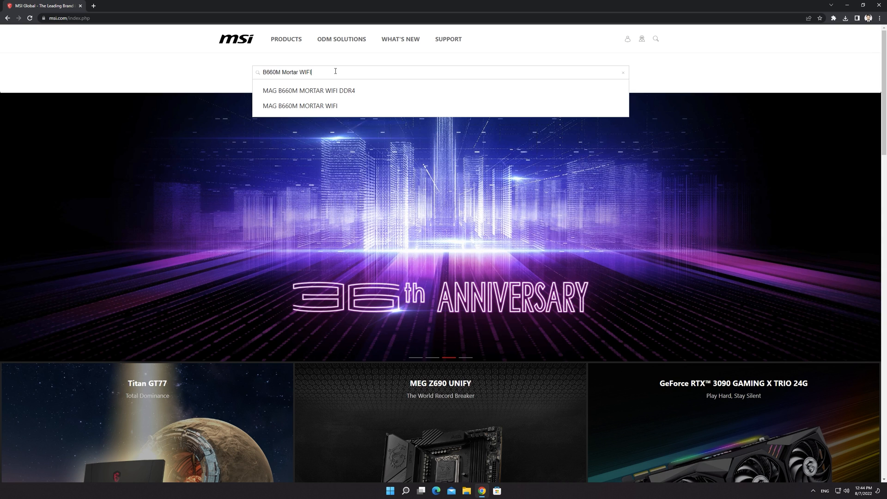
left_click(309, 91)
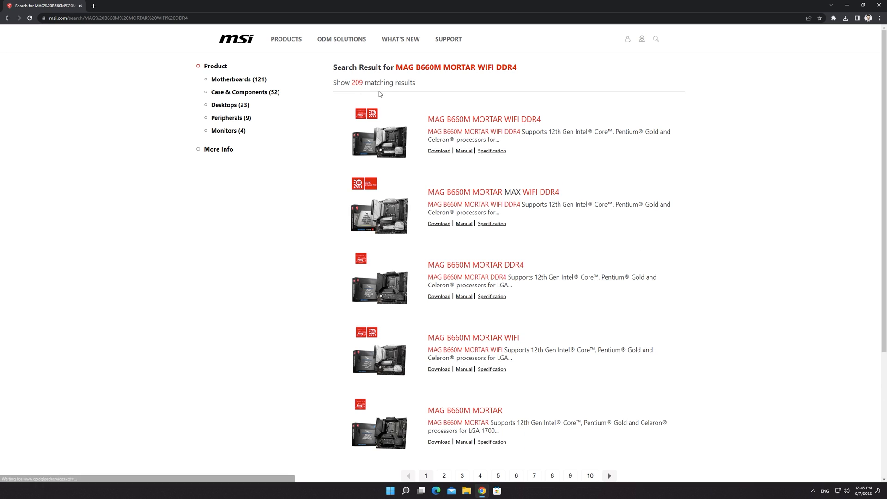
Open the board's support page and download BIOS version 7D42v17 as a 9.1 MB zip.
left_click(484, 119)
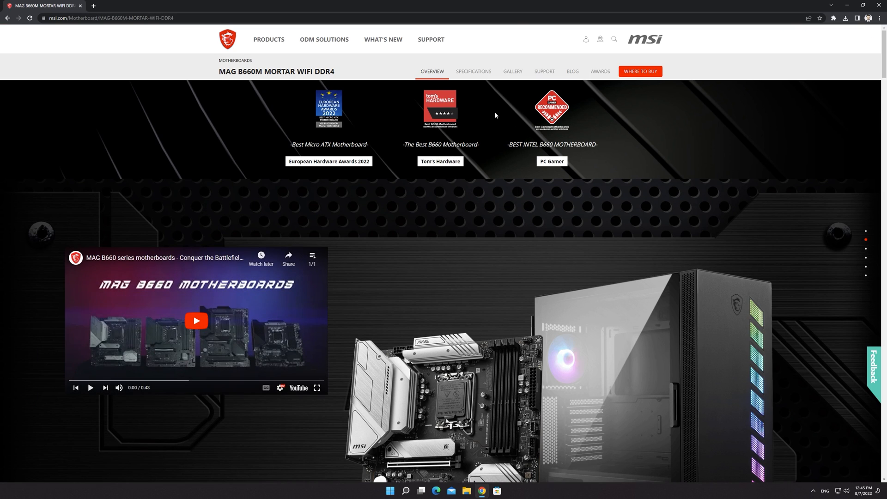
left_click(544, 73)
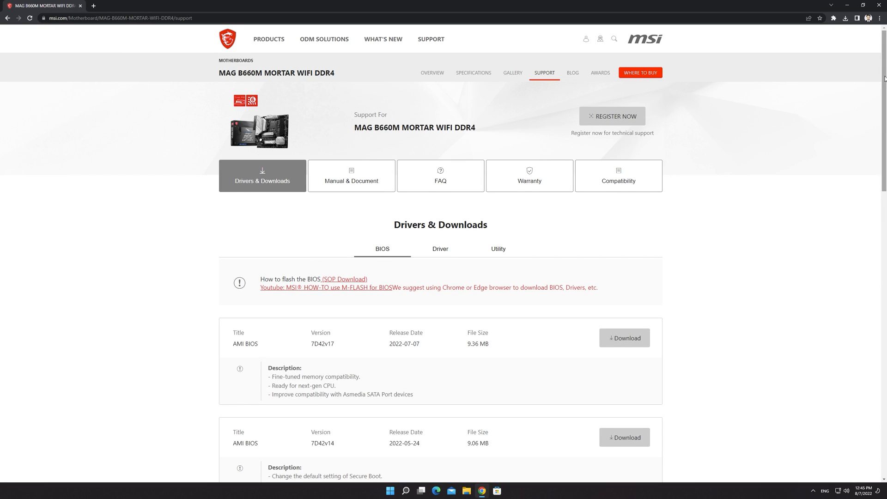
scroll("down", 3)
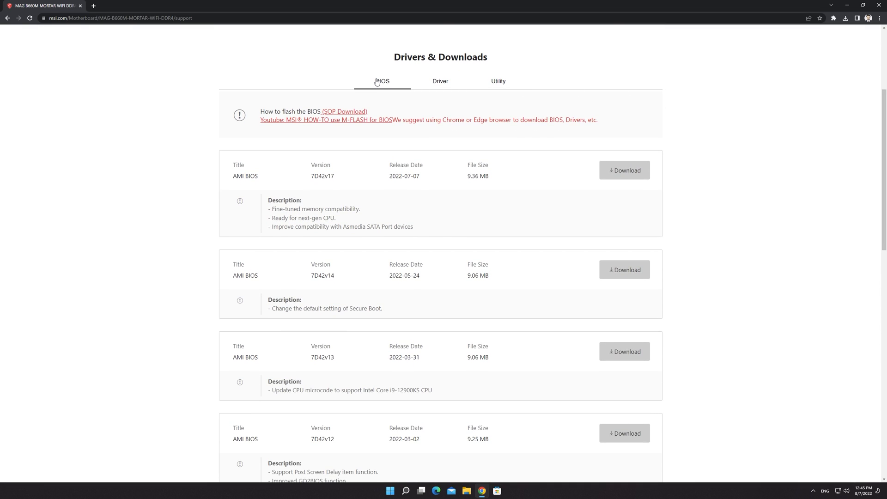
mouse_move(432, 197)
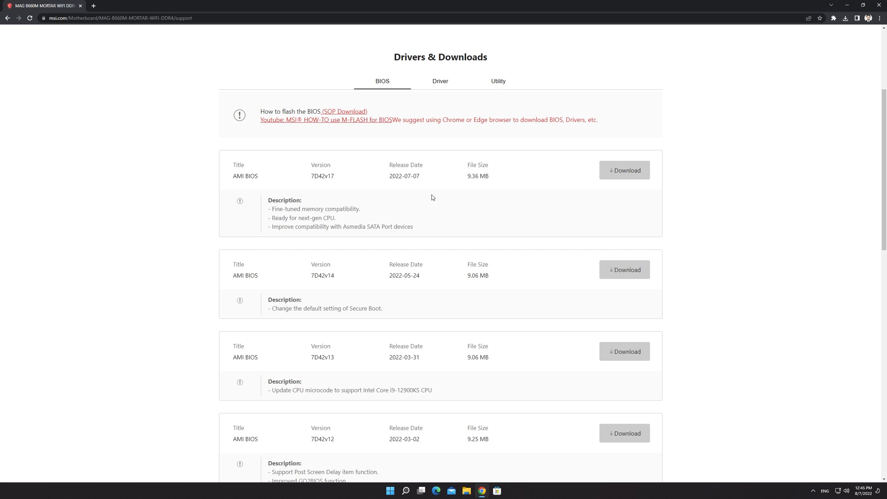
left_click(625, 171)
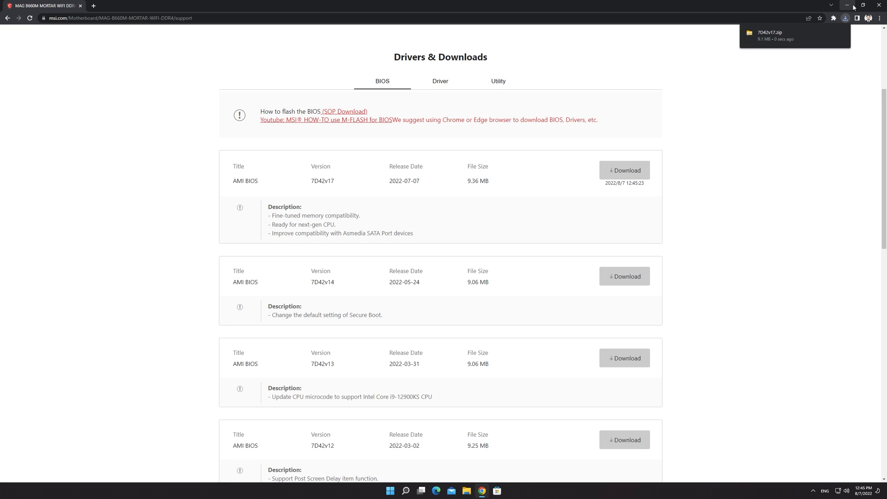
Extract the 7D42v17 zip into a 7D42v17 folder on the desktop.
right_click(12, 79)
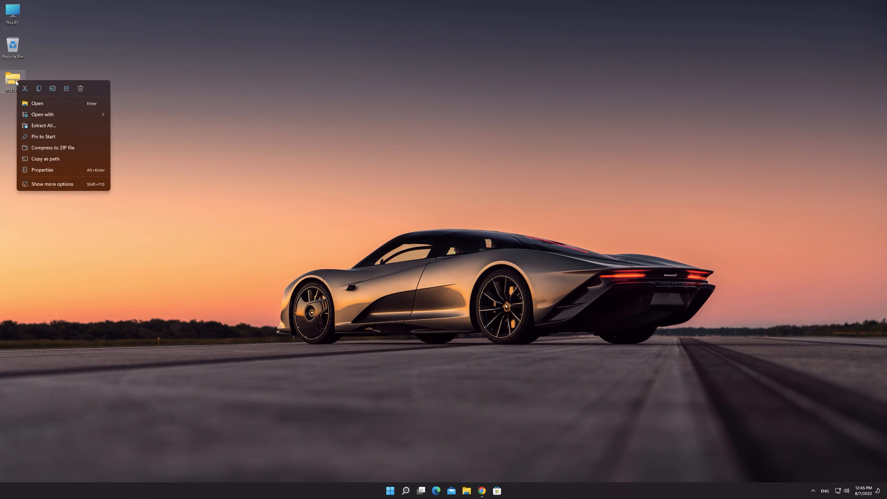
left_click(43, 126)
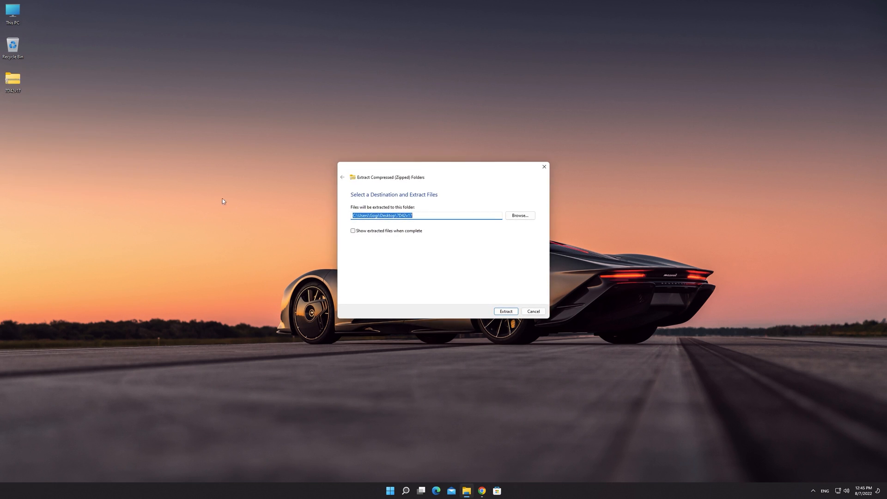
left_click(504, 311)
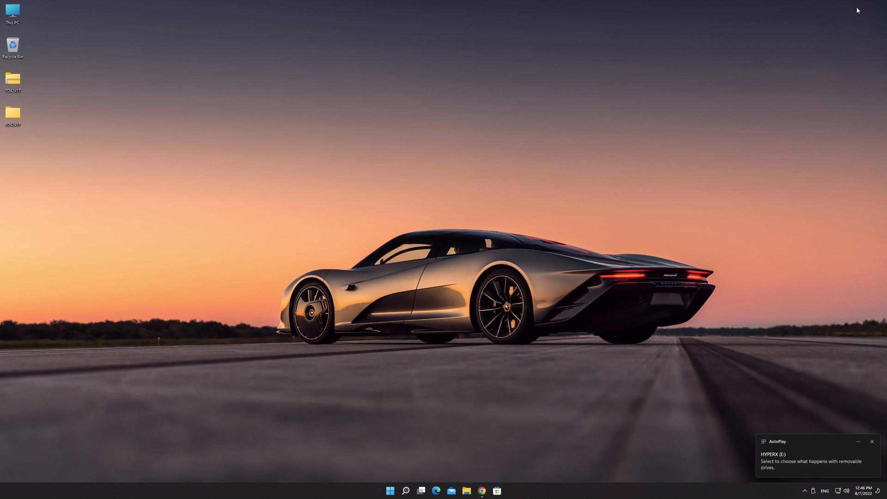
mouse_move(79, 80)
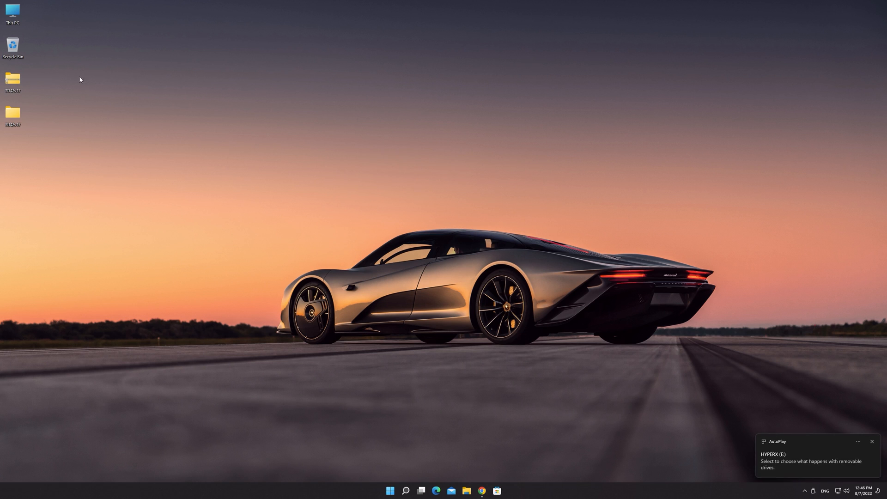
Send E7D42IMS.170 from the extracted folder to HYPERX (E:) and close the folder.
double_click(13, 116)
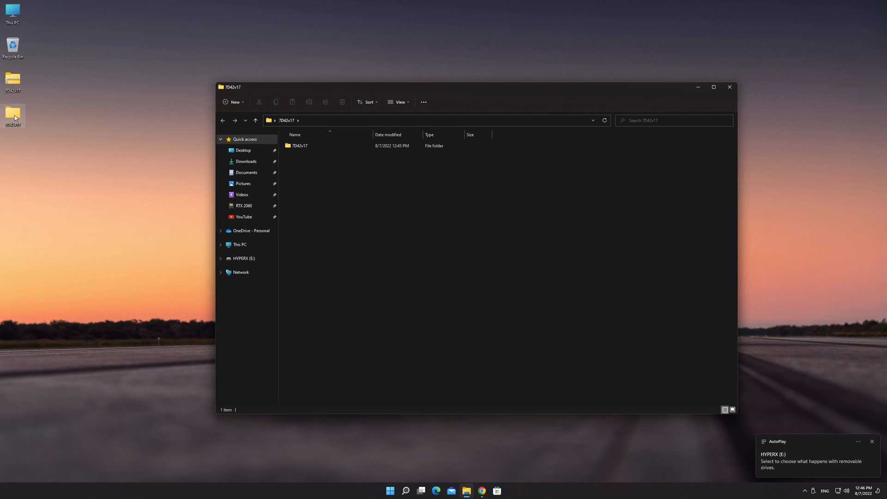
right_click(304, 157)
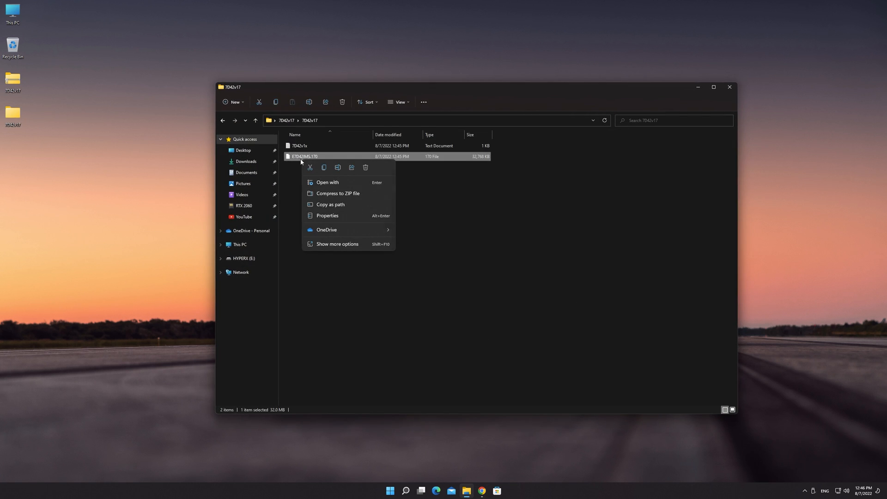
left_click(336, 244)
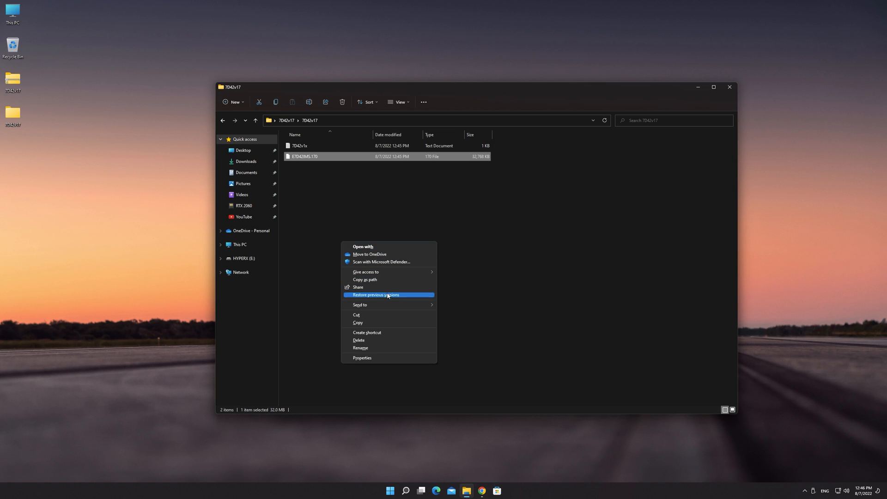
mouse_move(360, 305)
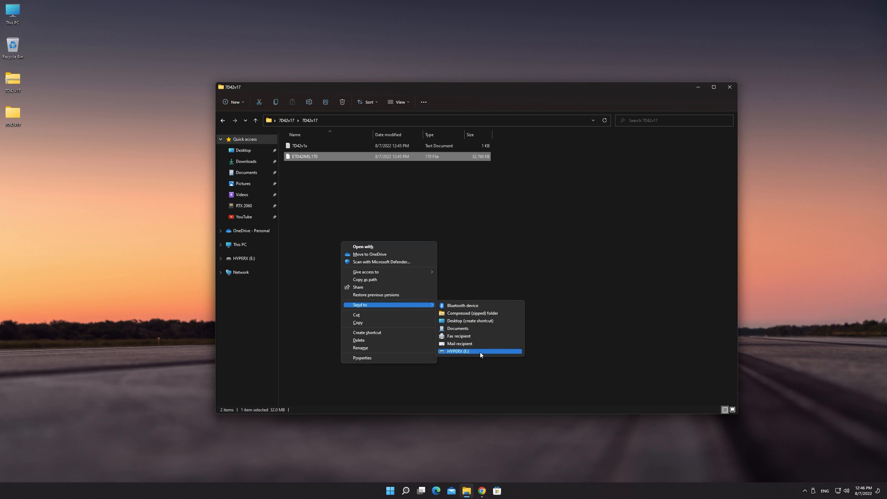
left_click(457, 351)
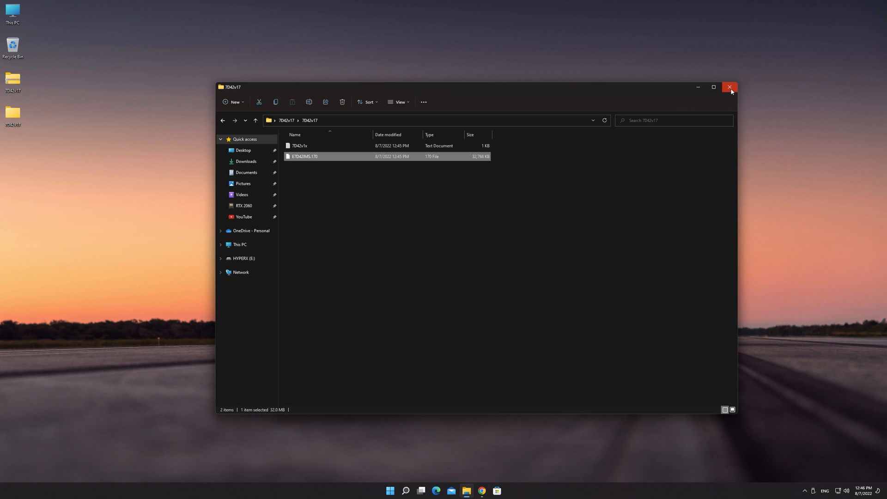
left_click(730, 88)
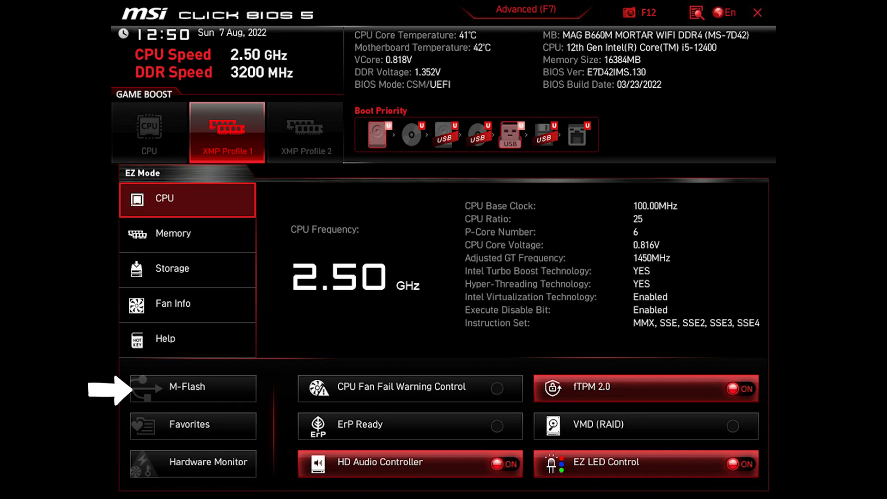
Reboot into M-Flash and flash E7D42IMS.170 from the USB drive to BIOS V1.70.
left_click(192, 388)
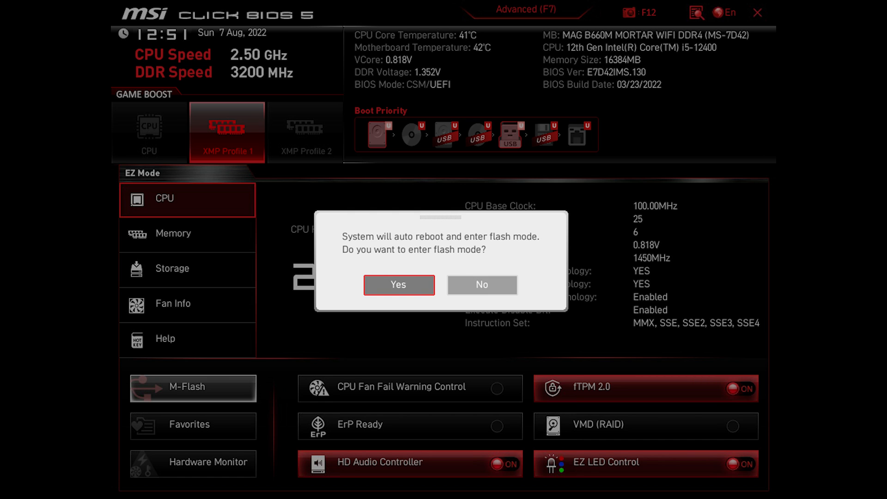
left_click(398, 285)
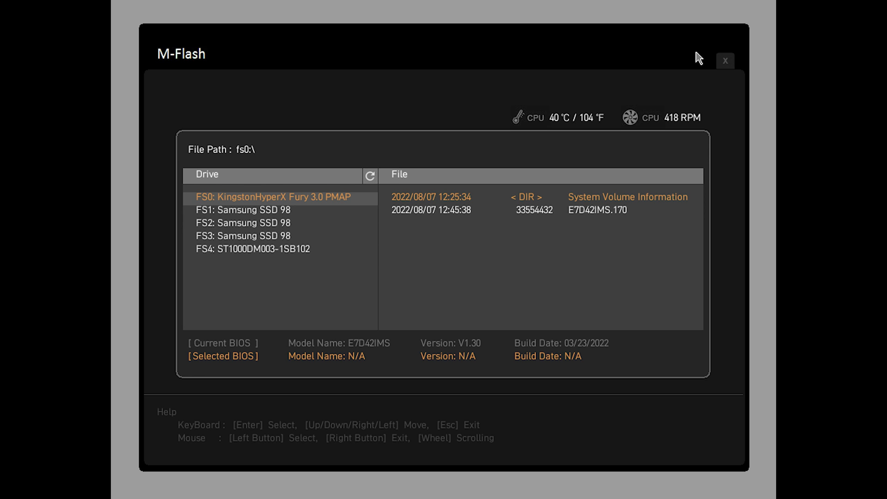
left_click(597, 210)
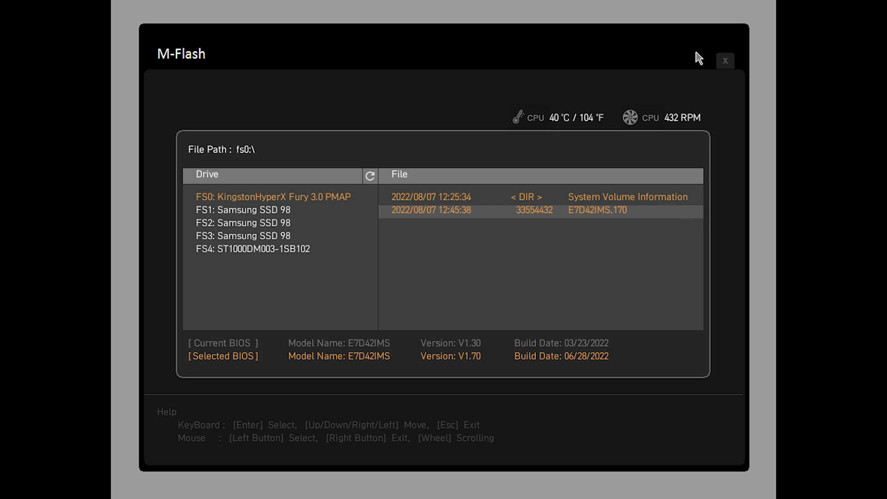
double_click(597, 211)
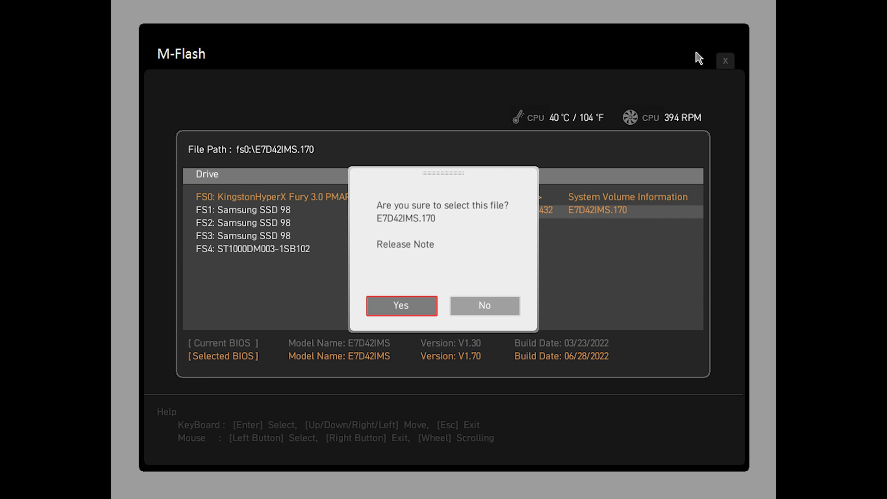
left_click(401, 305)
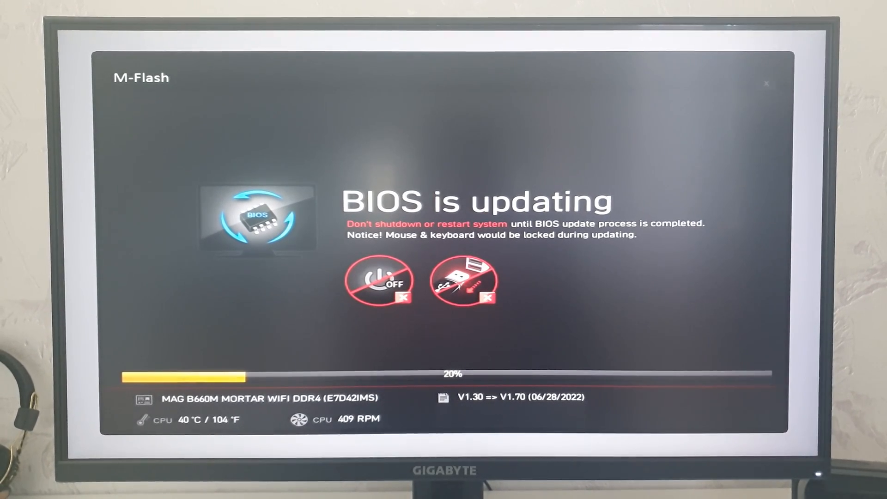